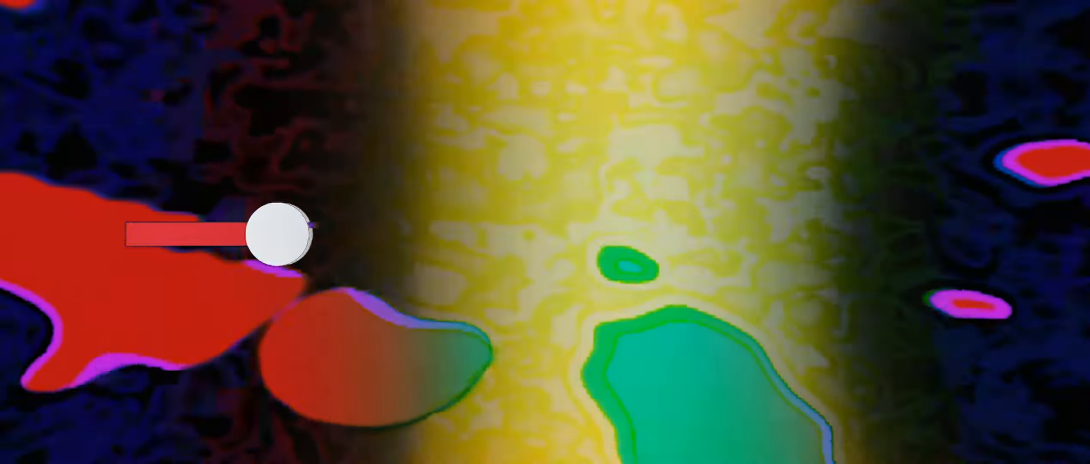
left_click_drag(278, 236, 647, 233)
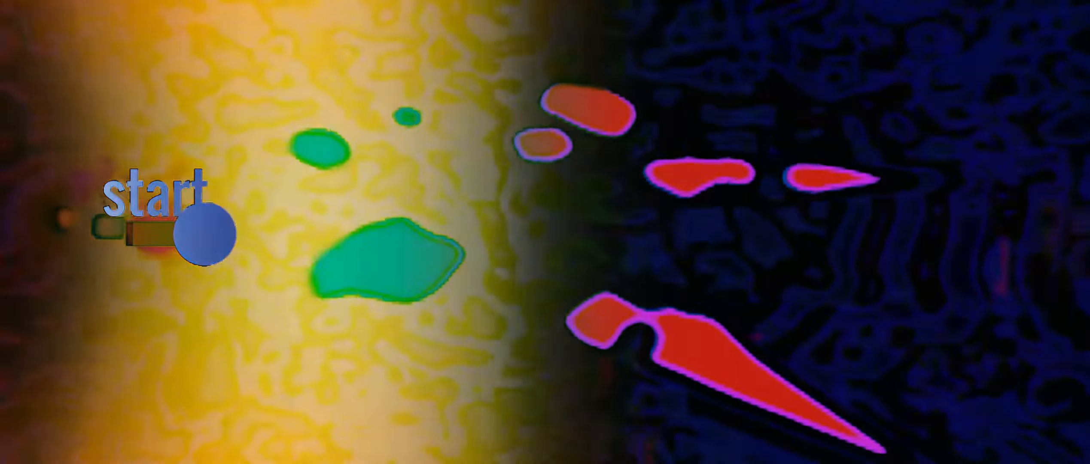
left_click_drag(205, 233, 518, 233)
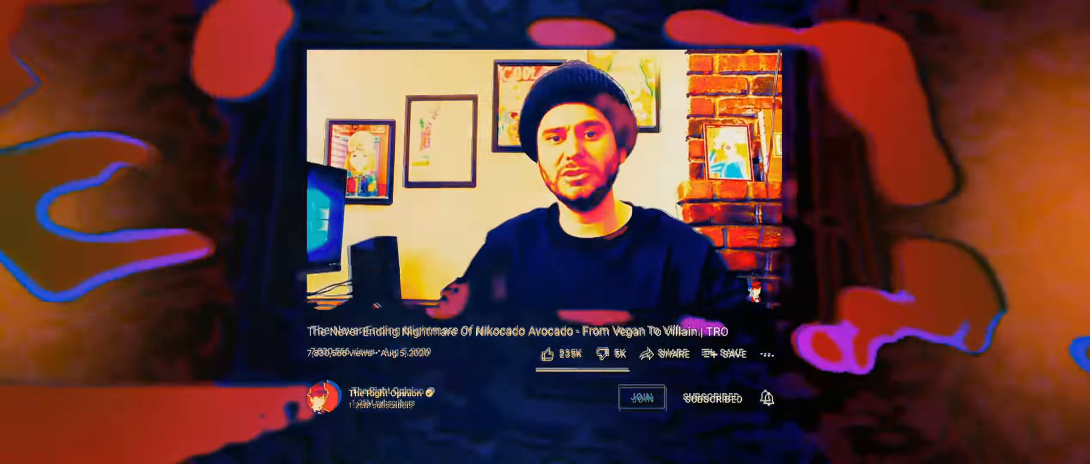
left_click(603, 355)
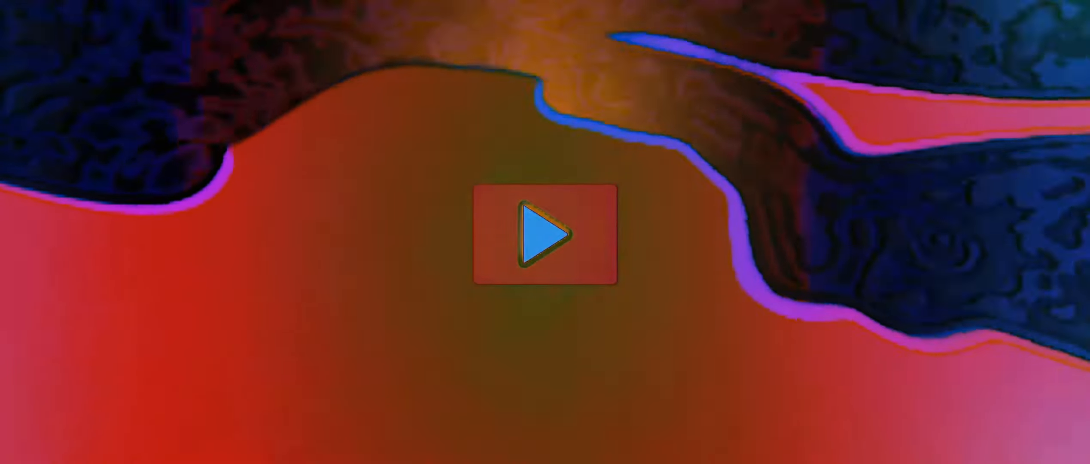
left_click(545, 235)
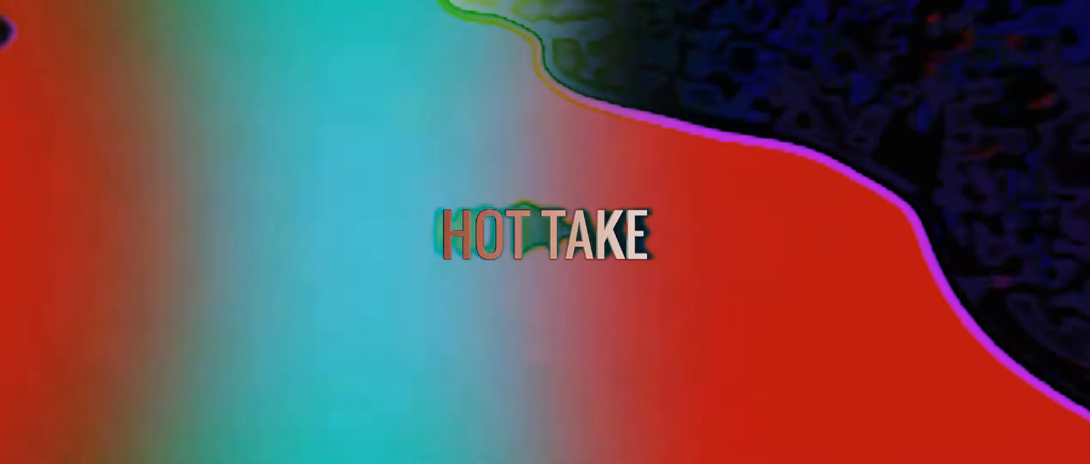